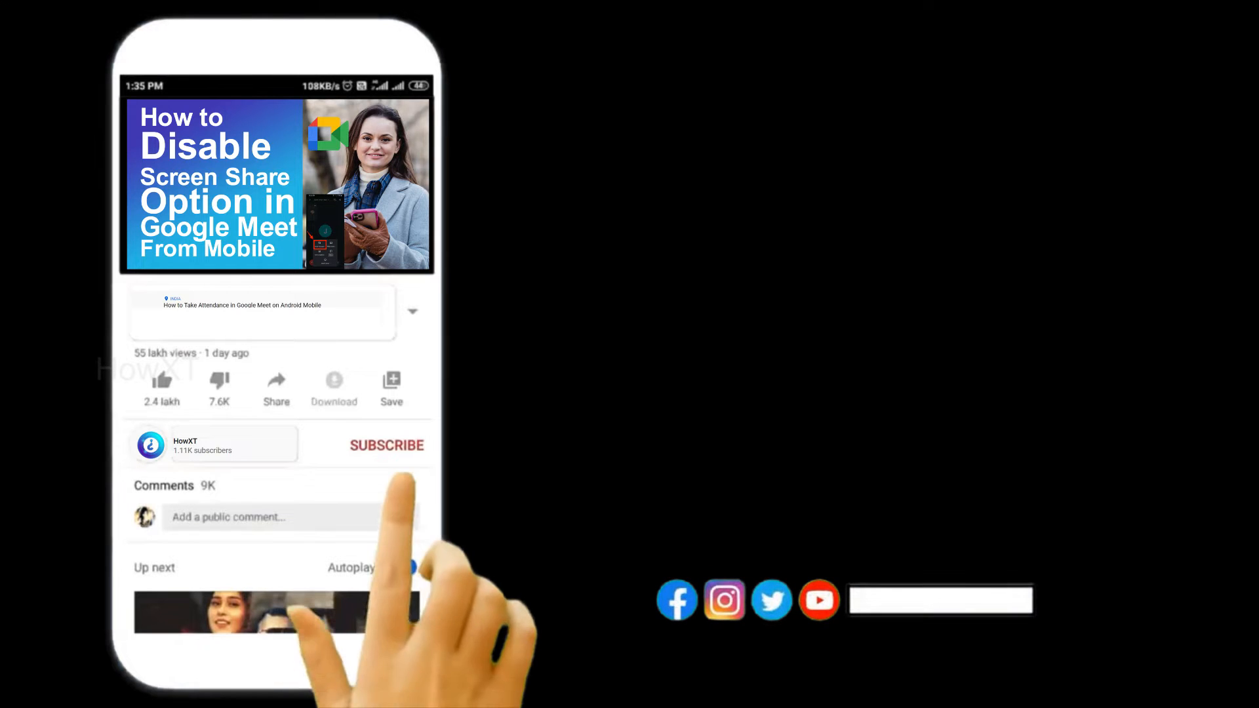
# After the YouTube intro, launch Excel from the phone's app drawer.
pyautogui.click(387, 446)
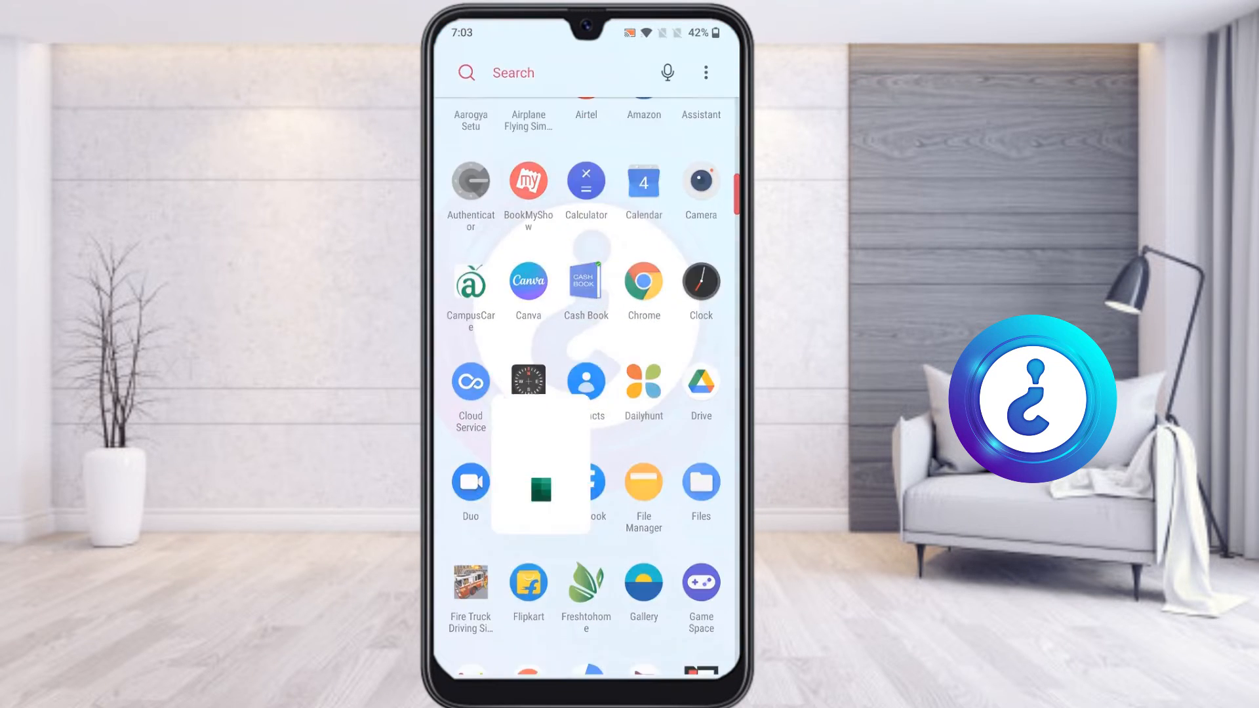
# Dismiss the What's New notice and create blank workbook Book (1), selecting a column C cell.
pyautogui.click(540, 491)
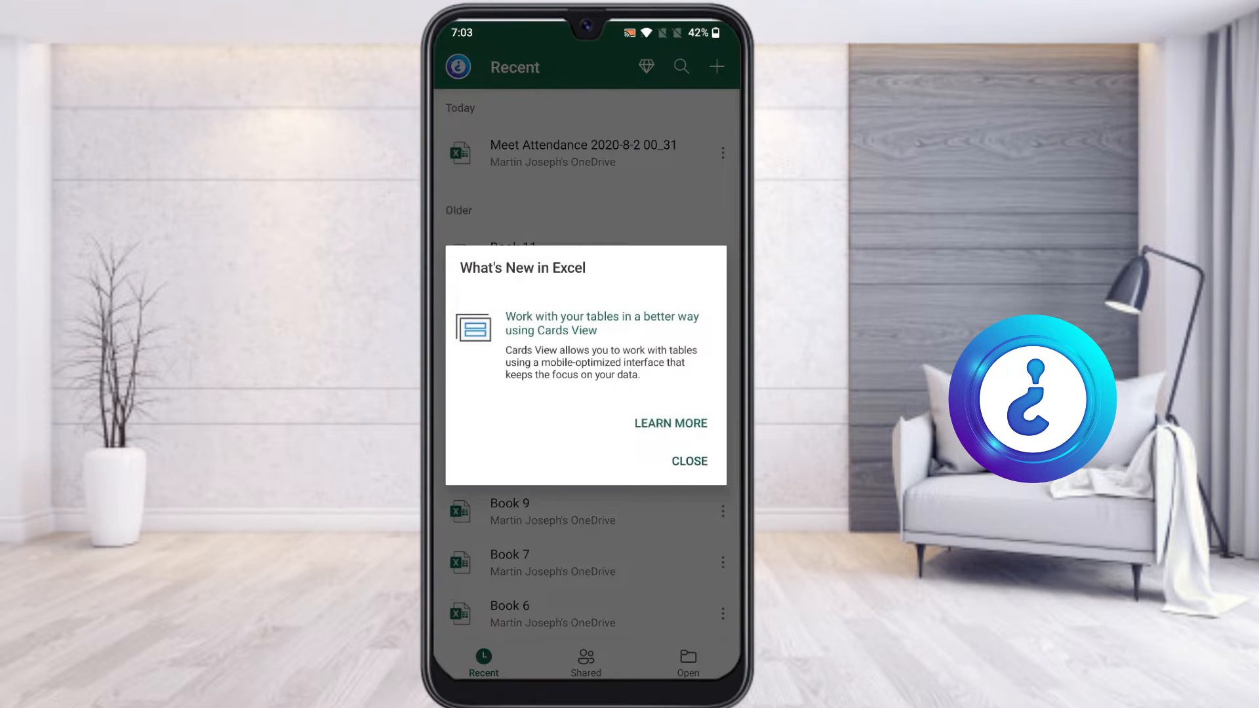
pyautogui.click(689, 461)
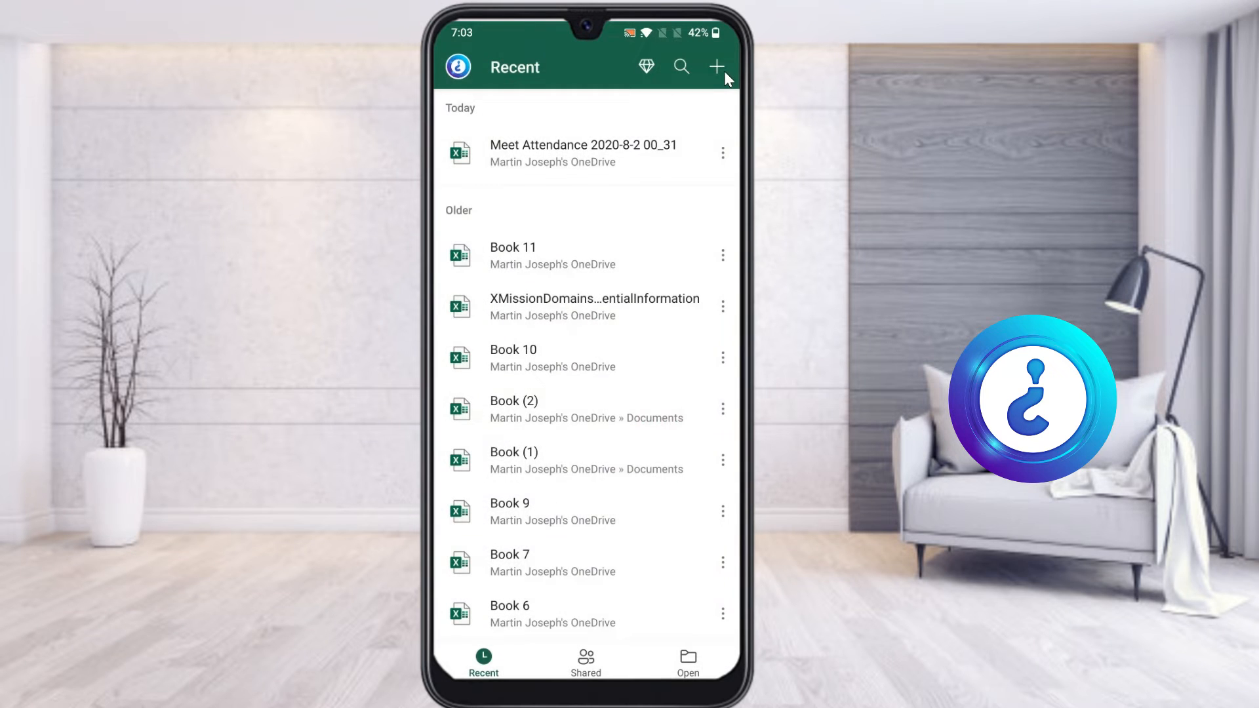
pyautogui.click(718, 67)
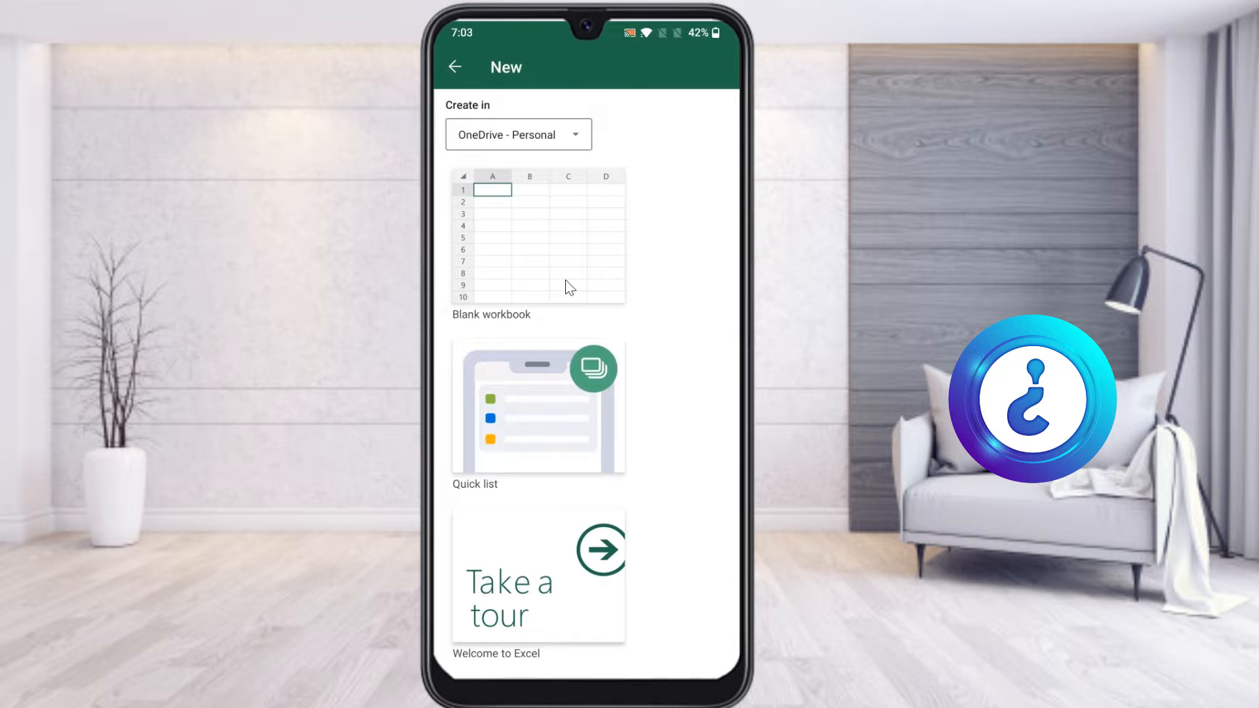
pyautogui.click(537, 236)
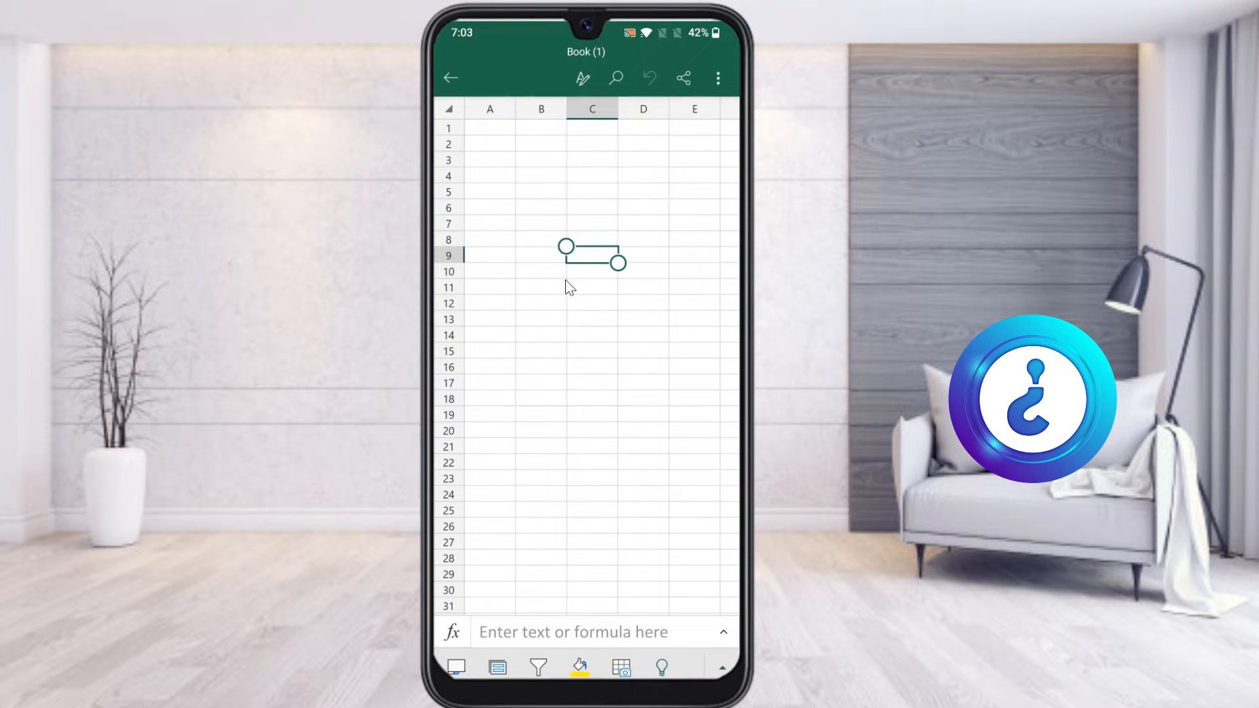
pyautogui.moveTo(592, 255); pyautogui.dragTo(591, 272)
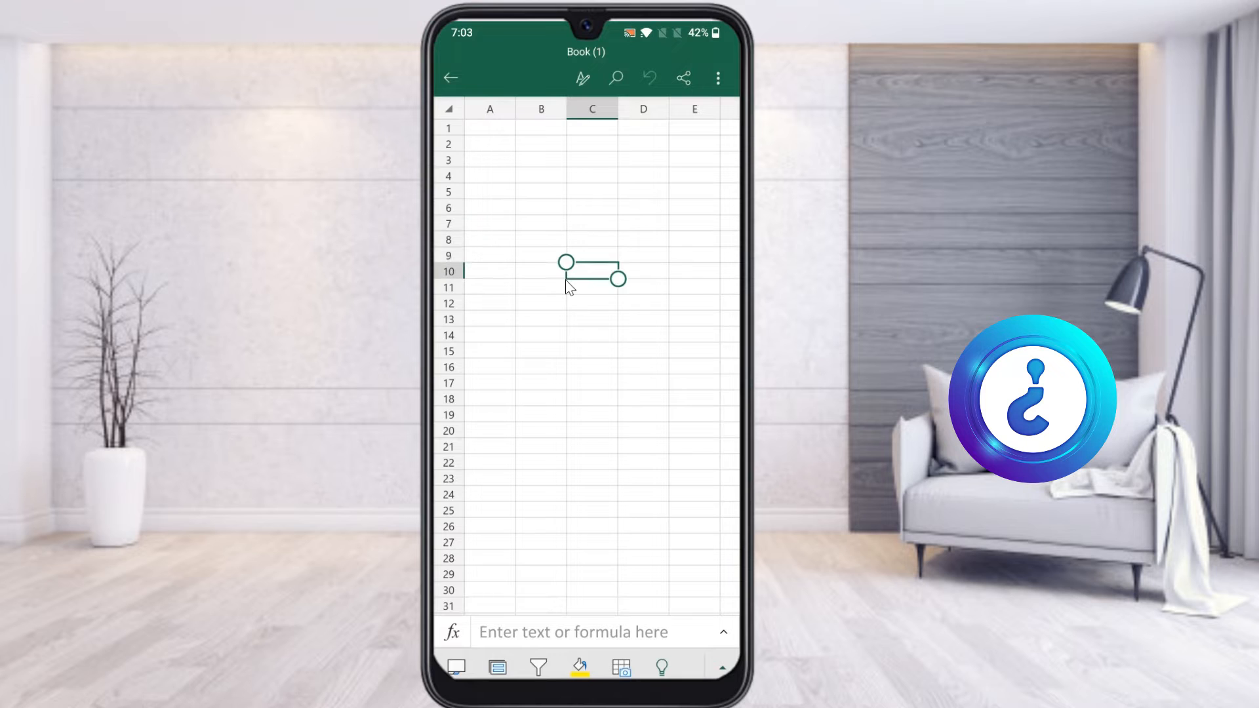
# Type link, some page, howxt and google into C6, C8, C10 and C12.
pyautogui.click(588, 272)
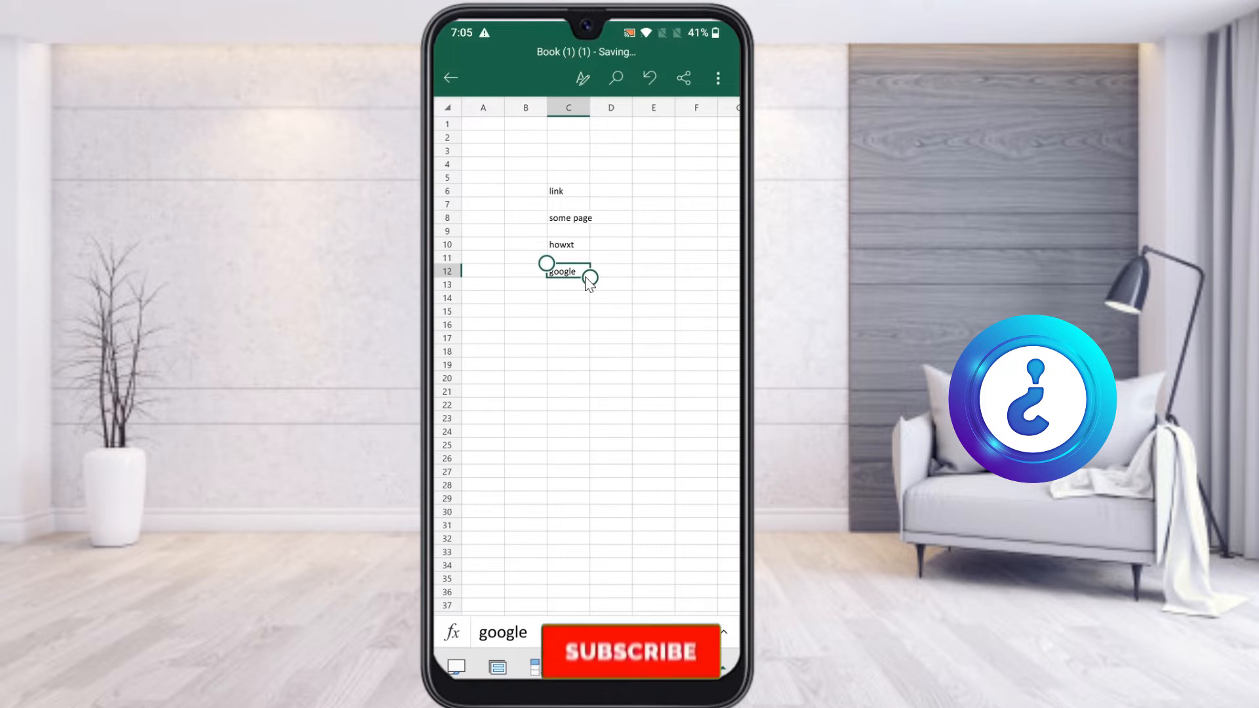
pyautogui.click(631, 652)
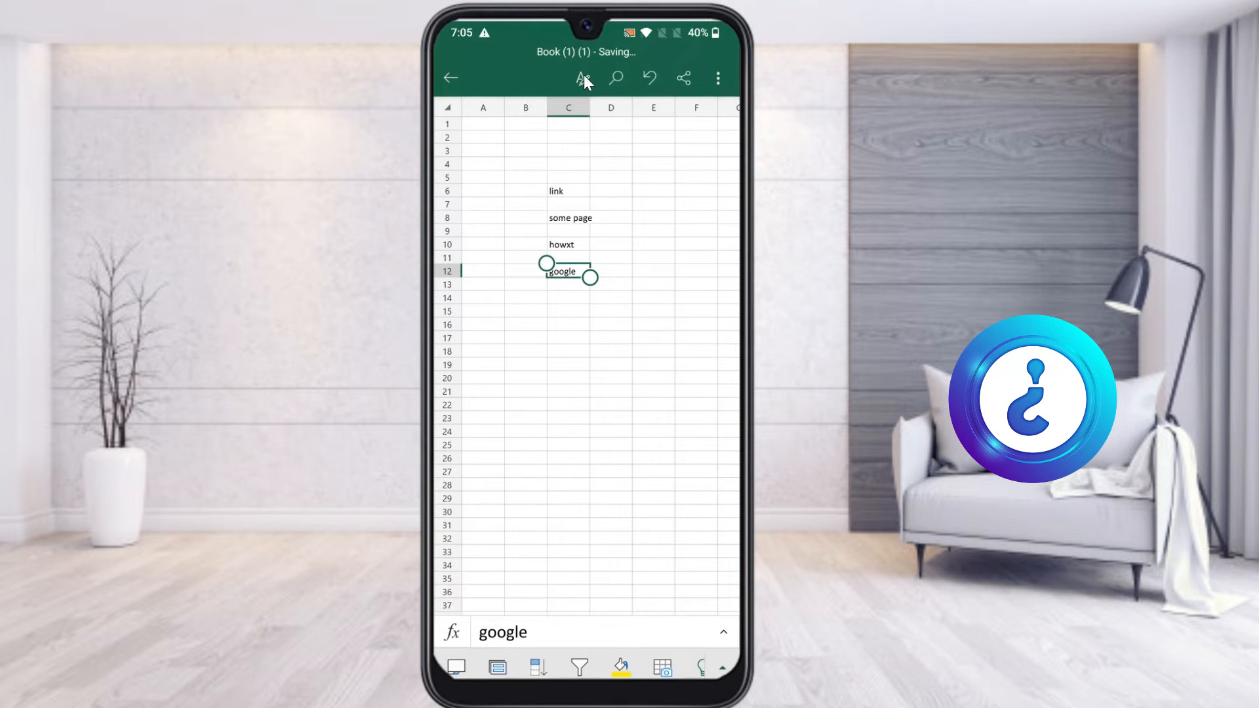
# With C12 selected, switch the ribbon from Home to Insert and open Link.
pyautogui.click(582, 77)
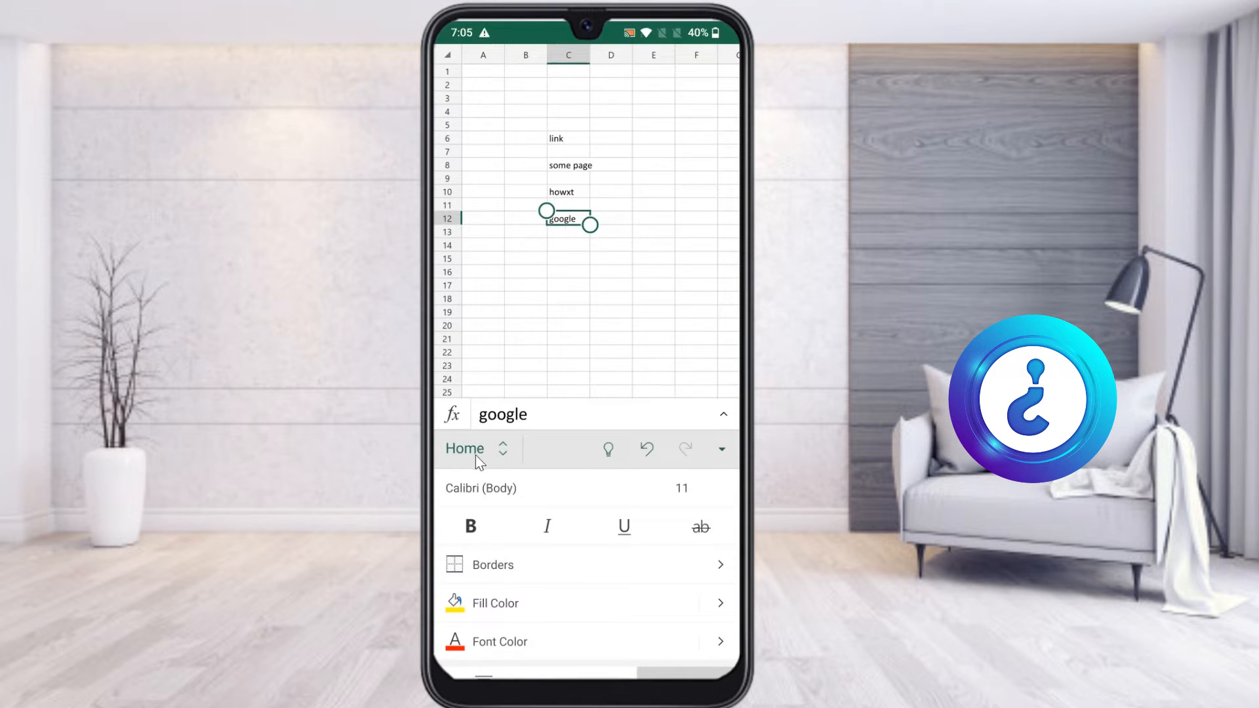
pyautogui.click(502, 450)
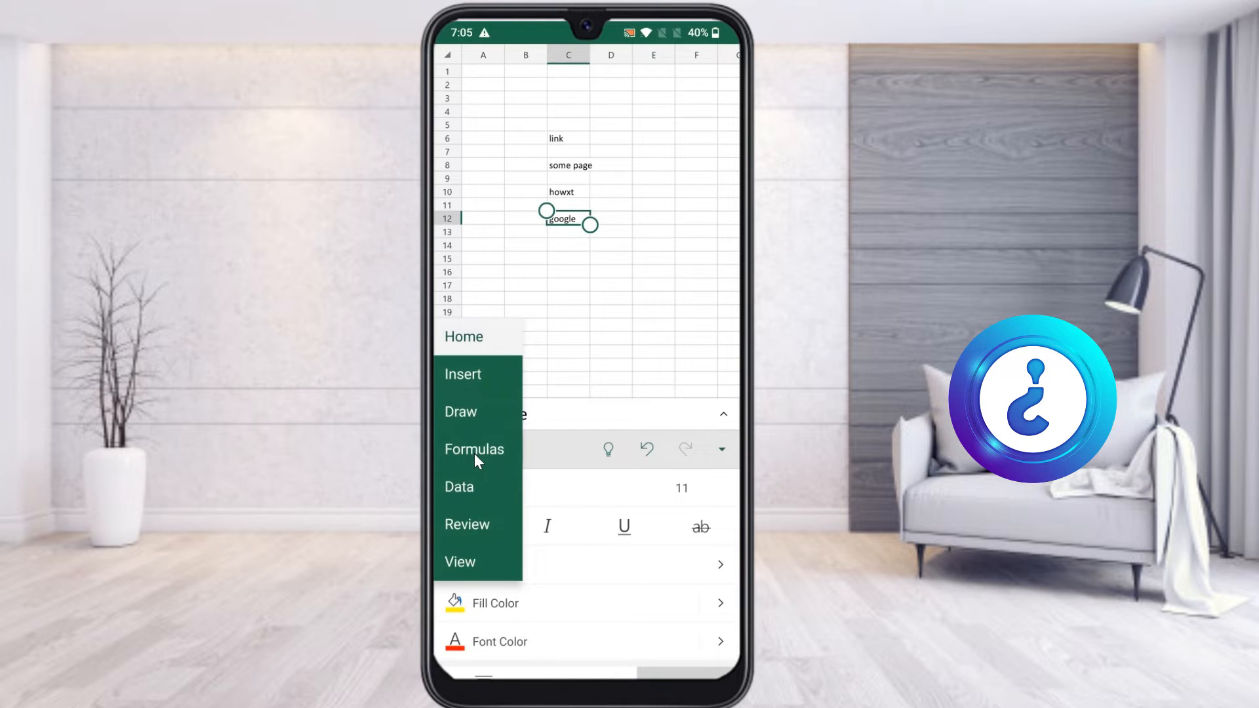
pyautogui.click(462, 375)
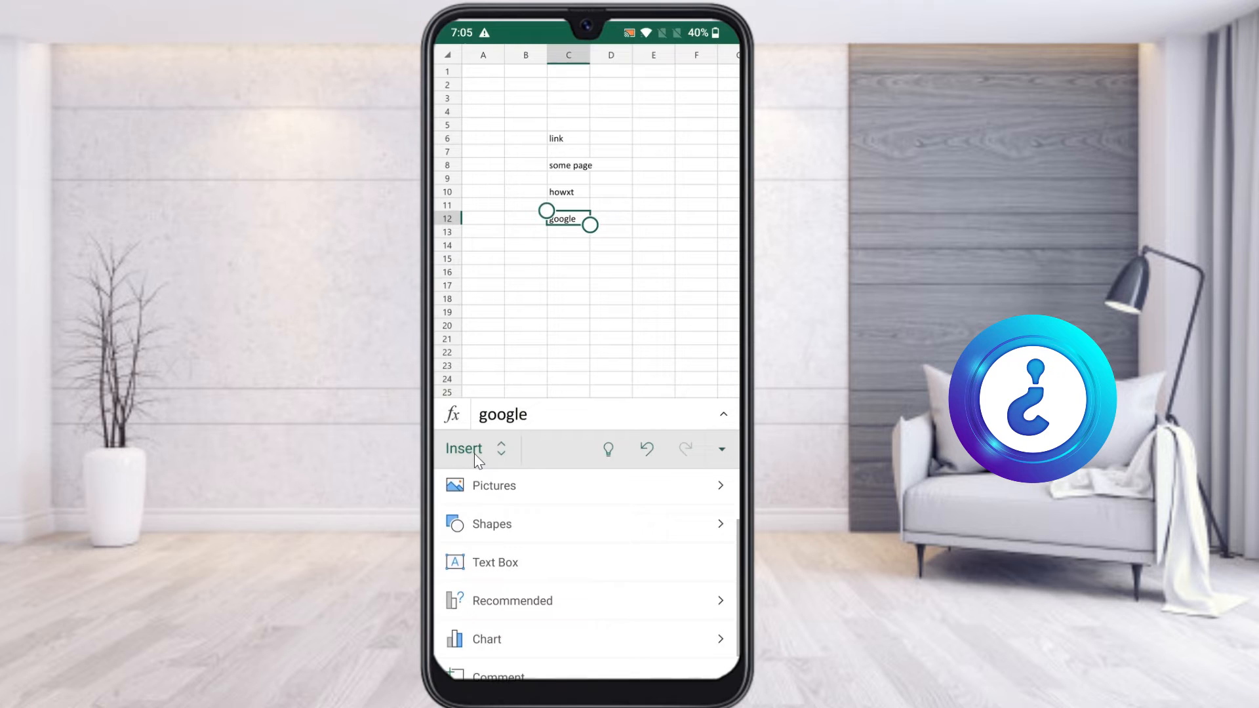
pyautogui.scroll(-3)
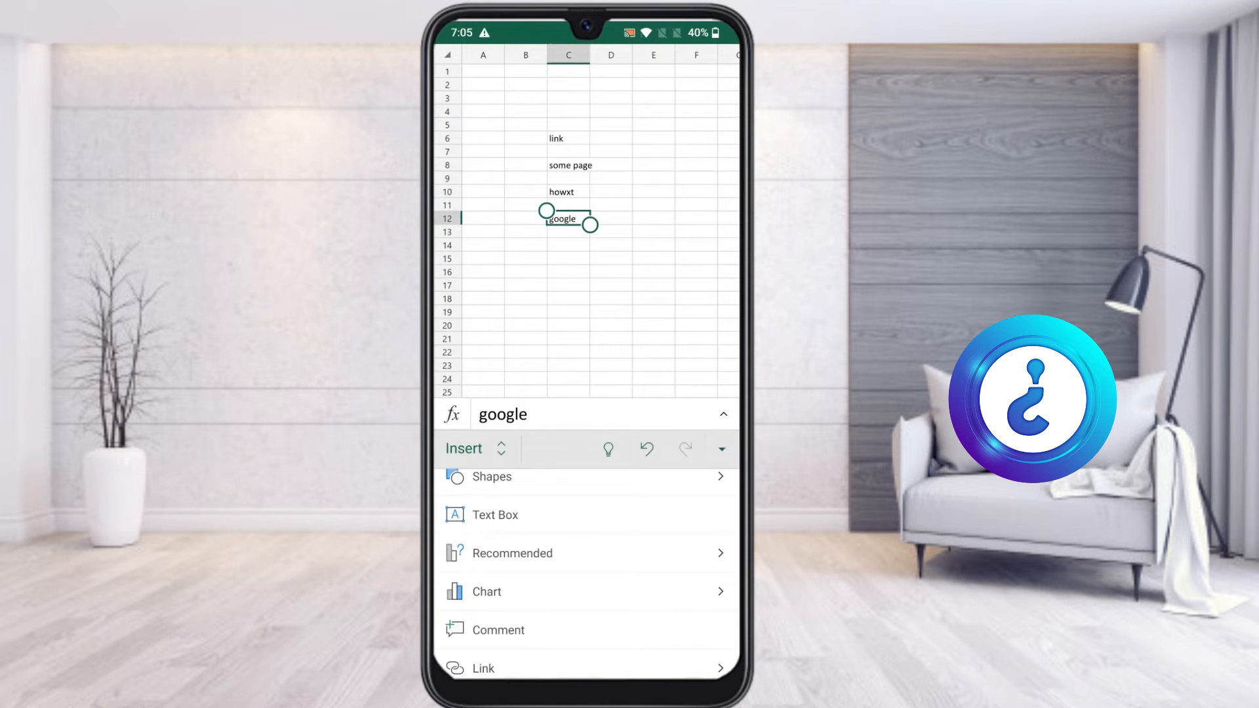
pyautogui.click(484, 668)
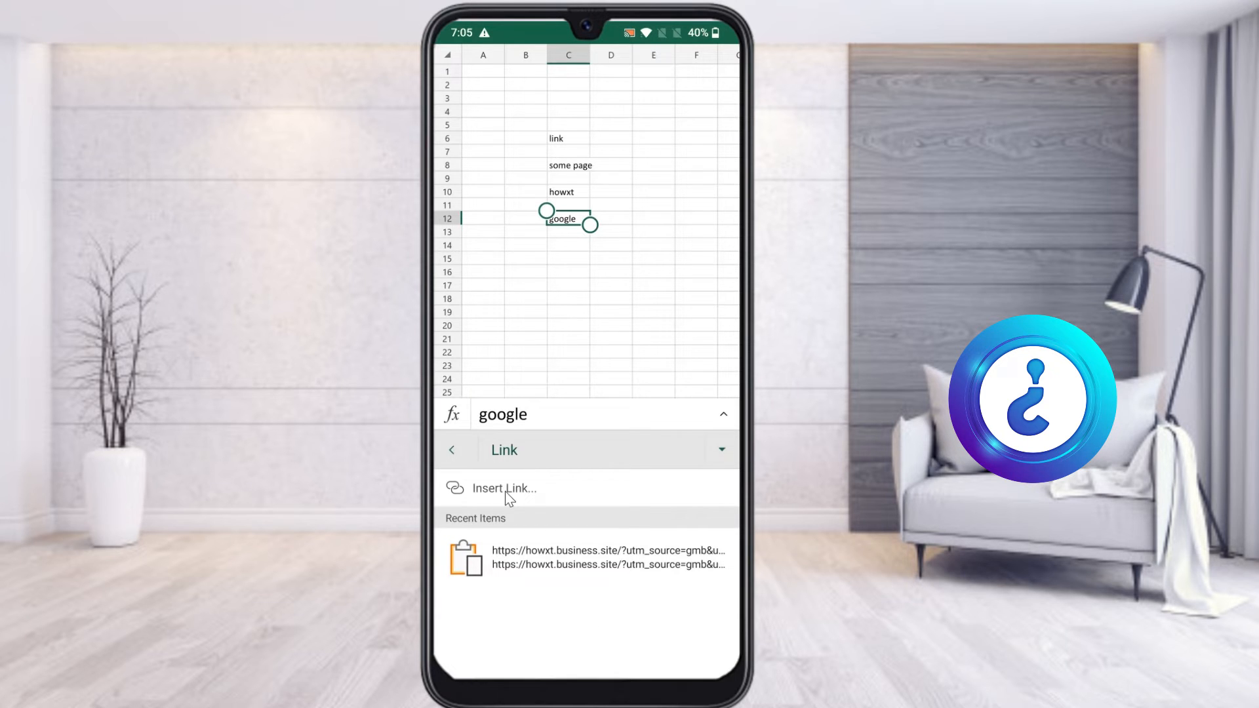
# Choose Insert Link for the google cell, then switch to Chrome's Google home page.
pyautogui.click(504, 489)
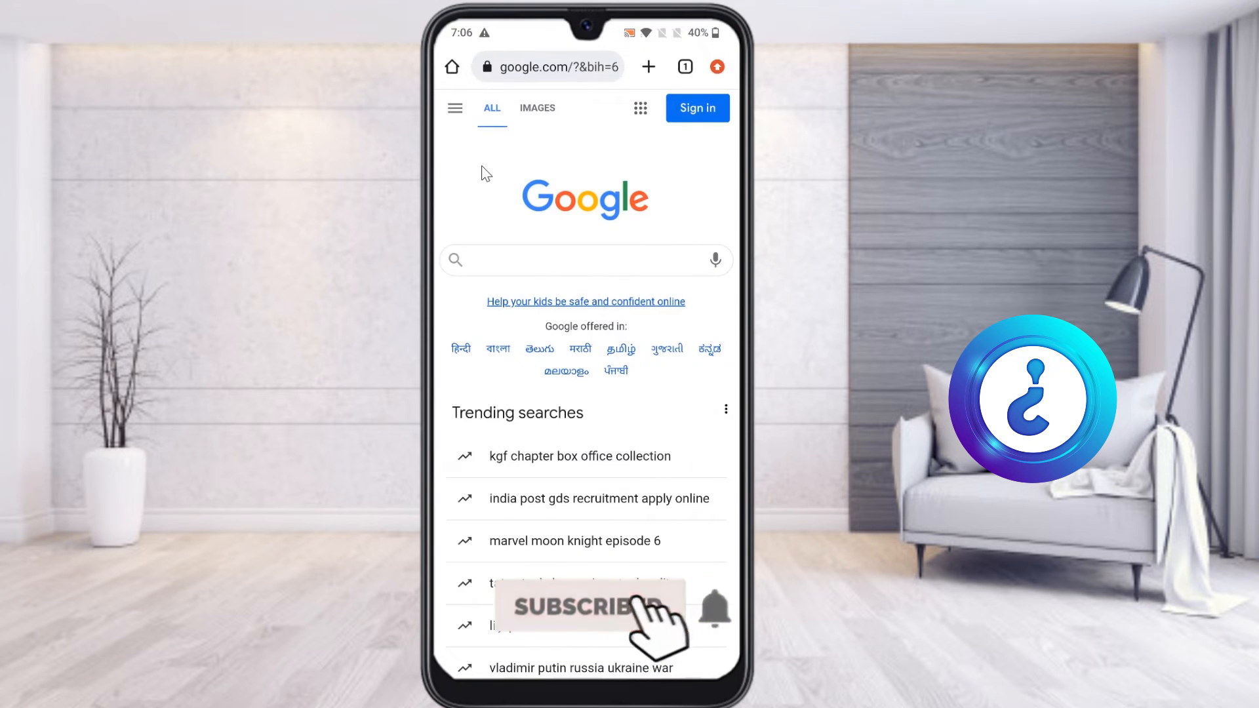
# Open the Moon Knight Episode 6 article, copy its URL, and open Recent apps.
pyautogui.click(587, 609)
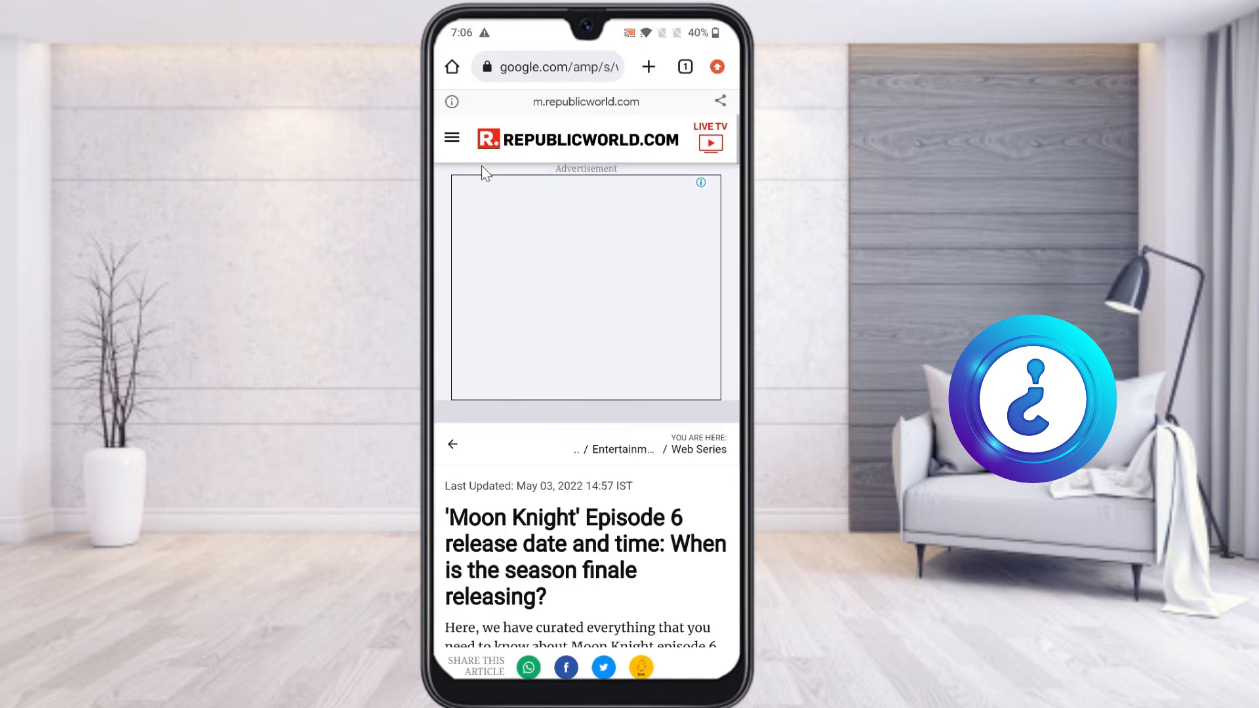
pyautogui.click(549, 66)
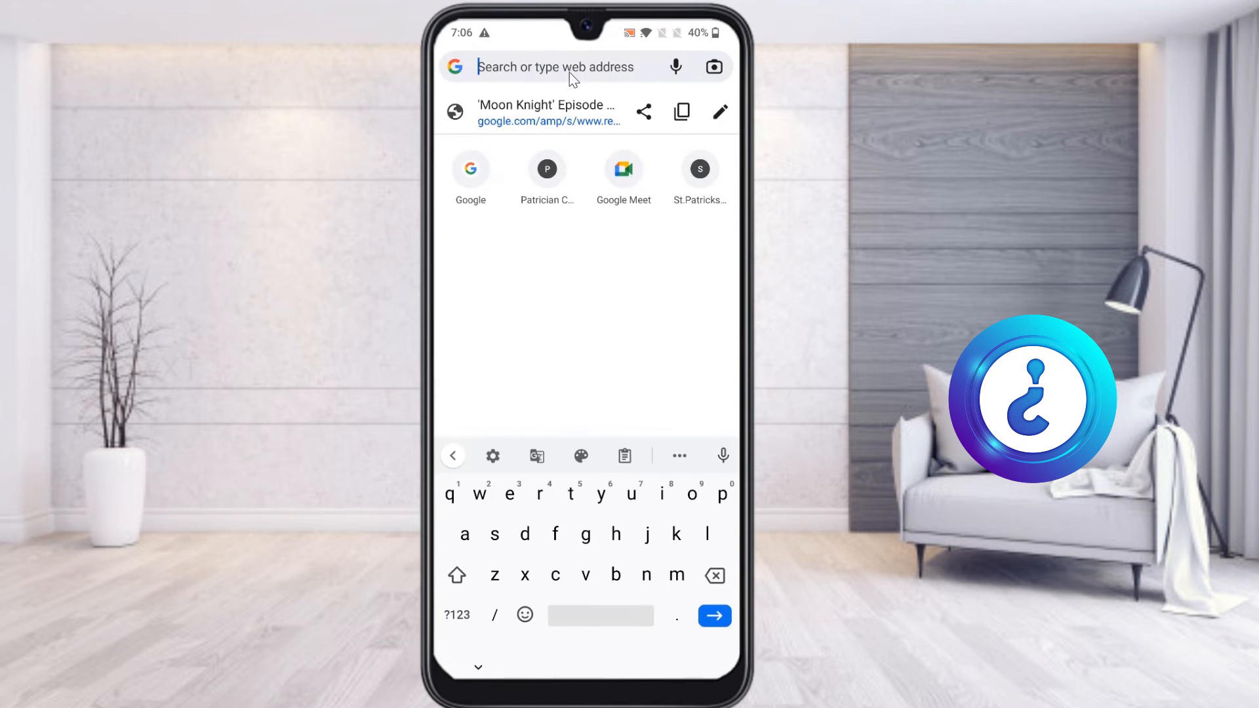
pyautogui.moveTo(537, 145)
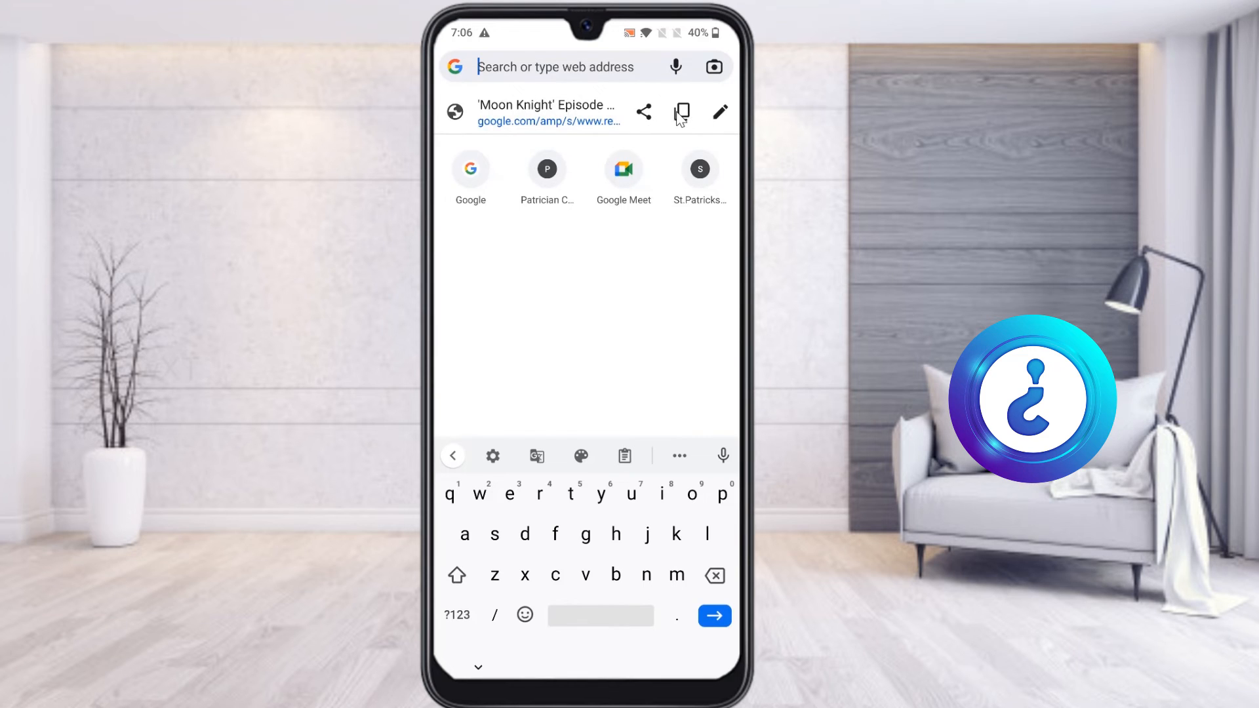
pyautogui.click(682, 112)
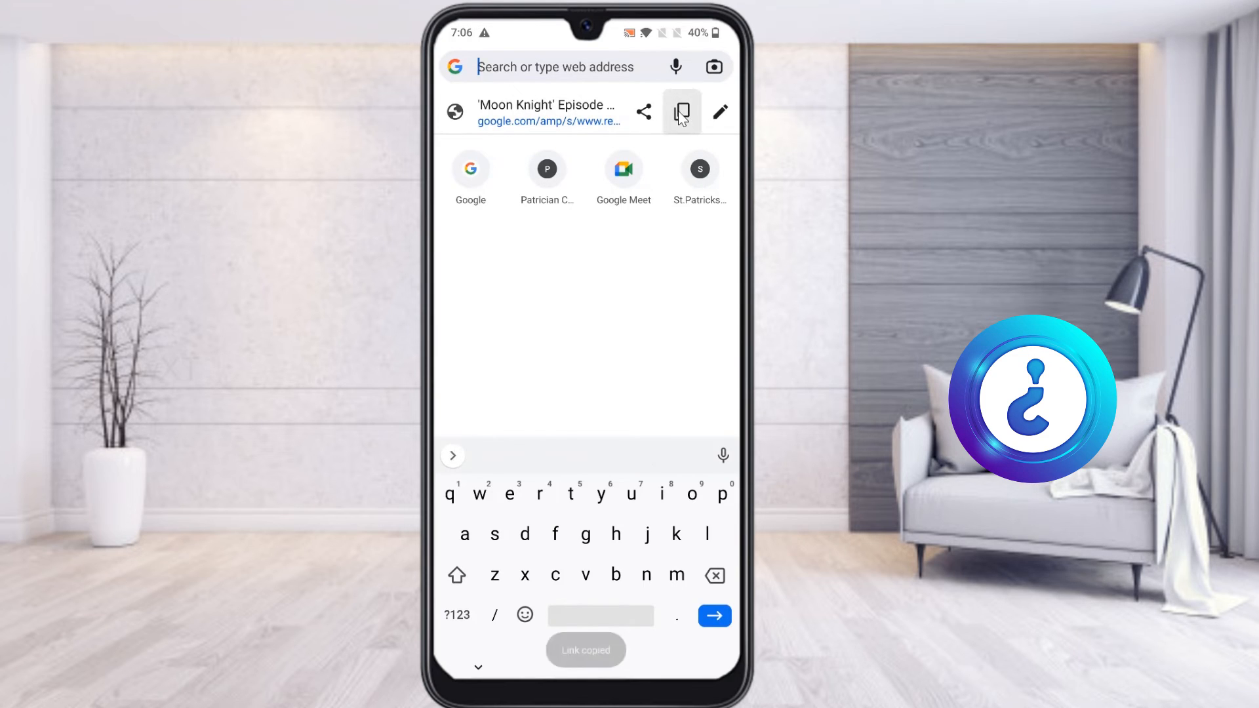
pyautogui.click(681, 112)
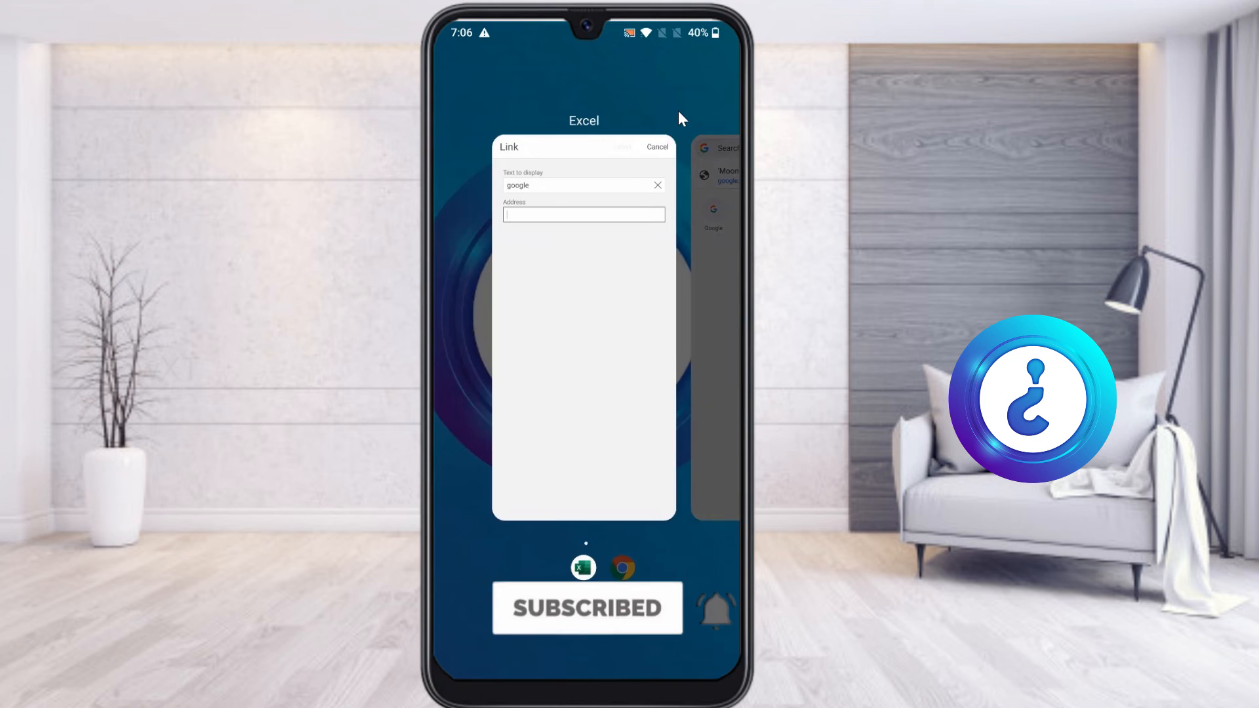
# Back in Excel, paste the article URL as the link address and insert it.
pyautogui.click(584, 214)
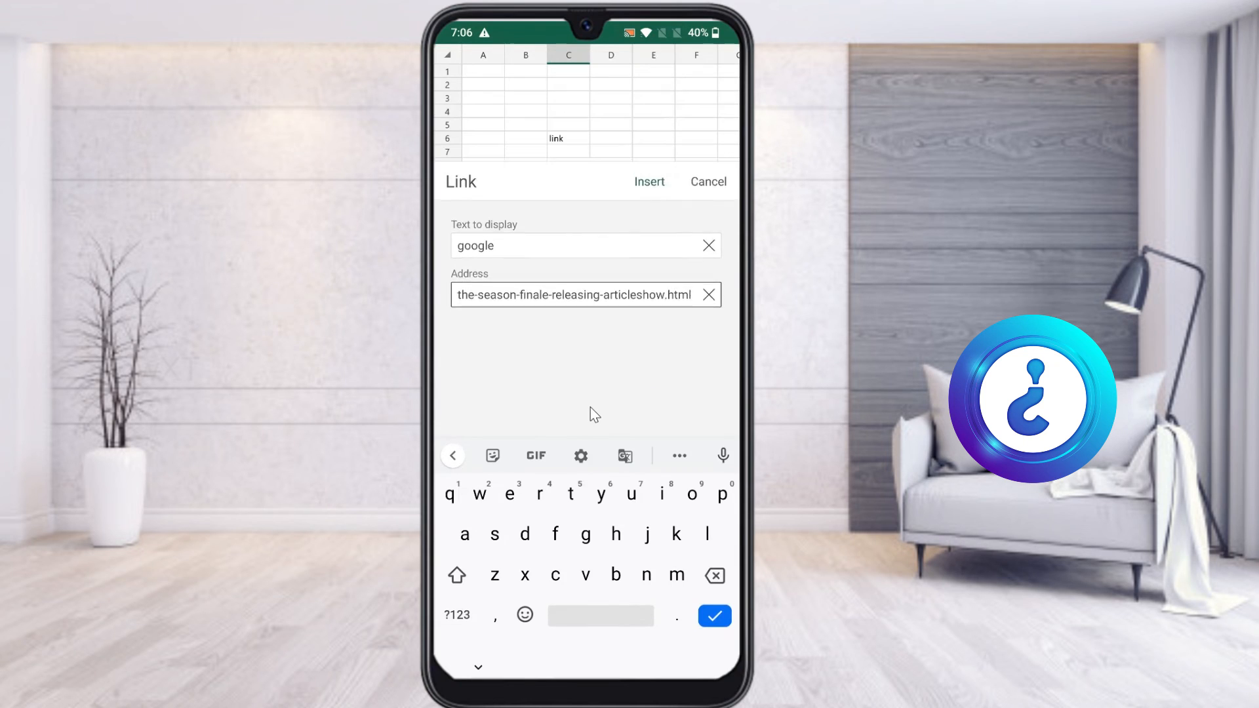
pyautogui.click(648, 181)
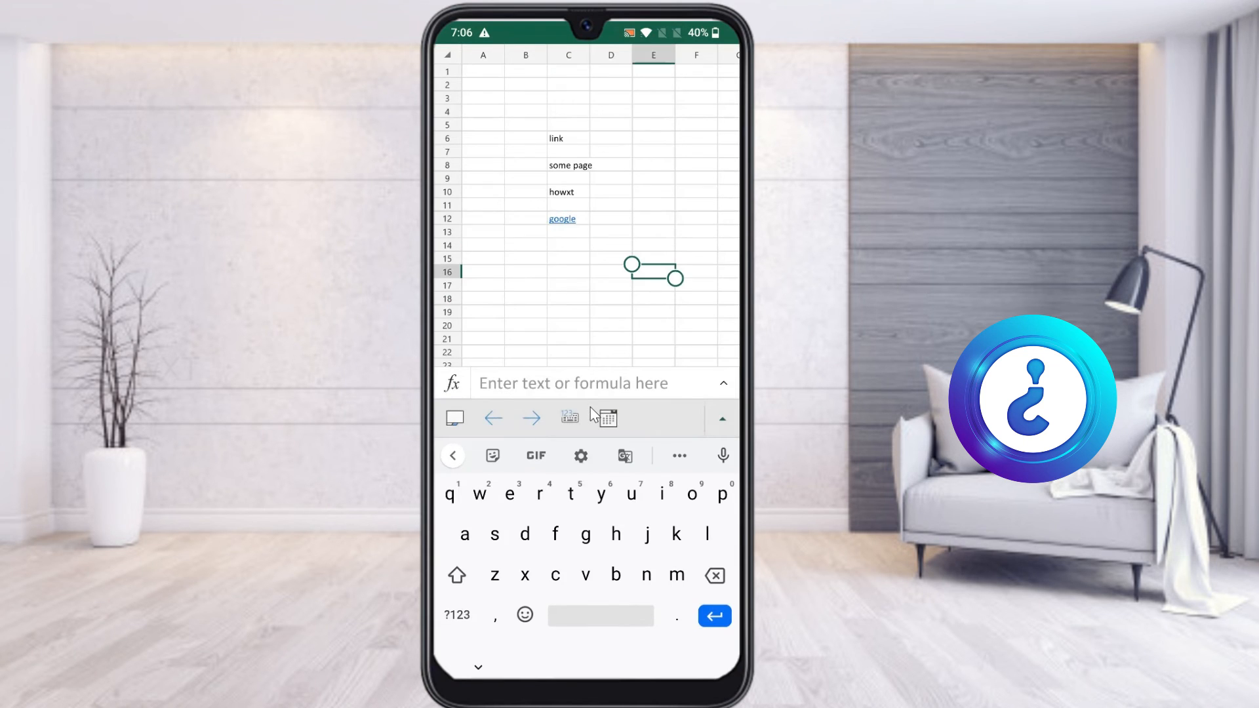
# Follow the google link in C12 with Open Link to load the Moon Knight article.
pyautogui.click(562, 218)
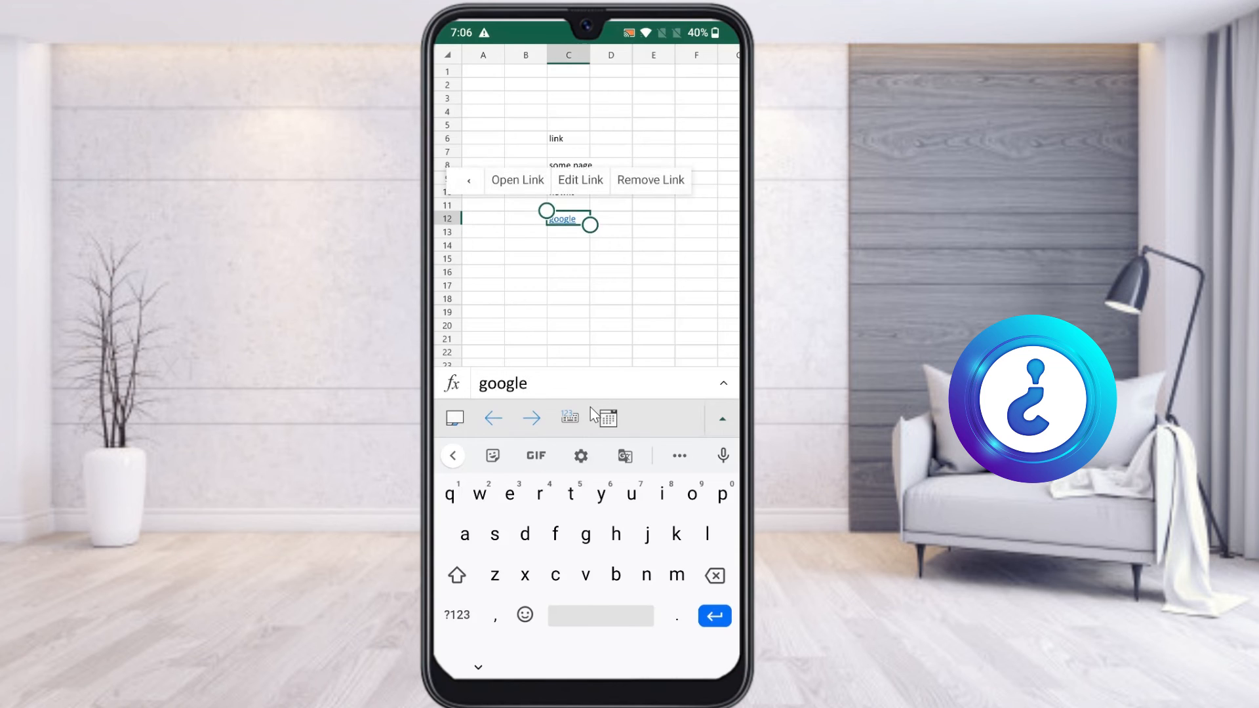
pyautogui.click(517, 180)
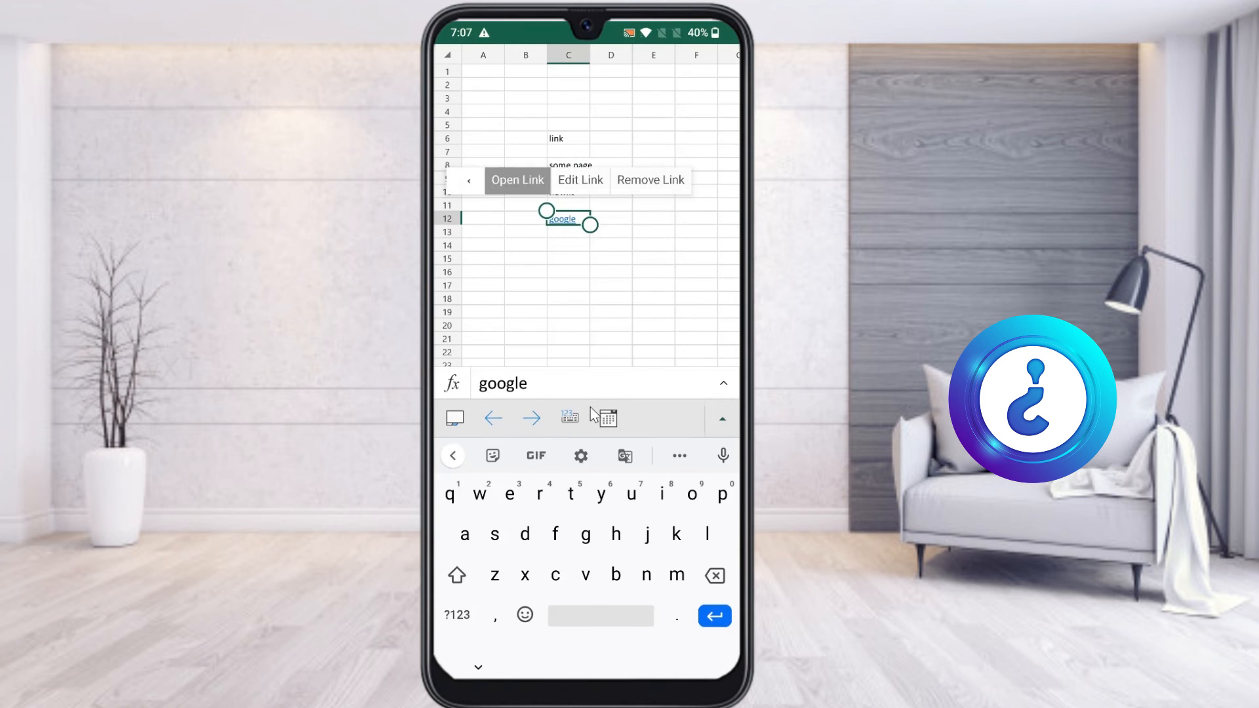
pyautogui.click(517, 181)
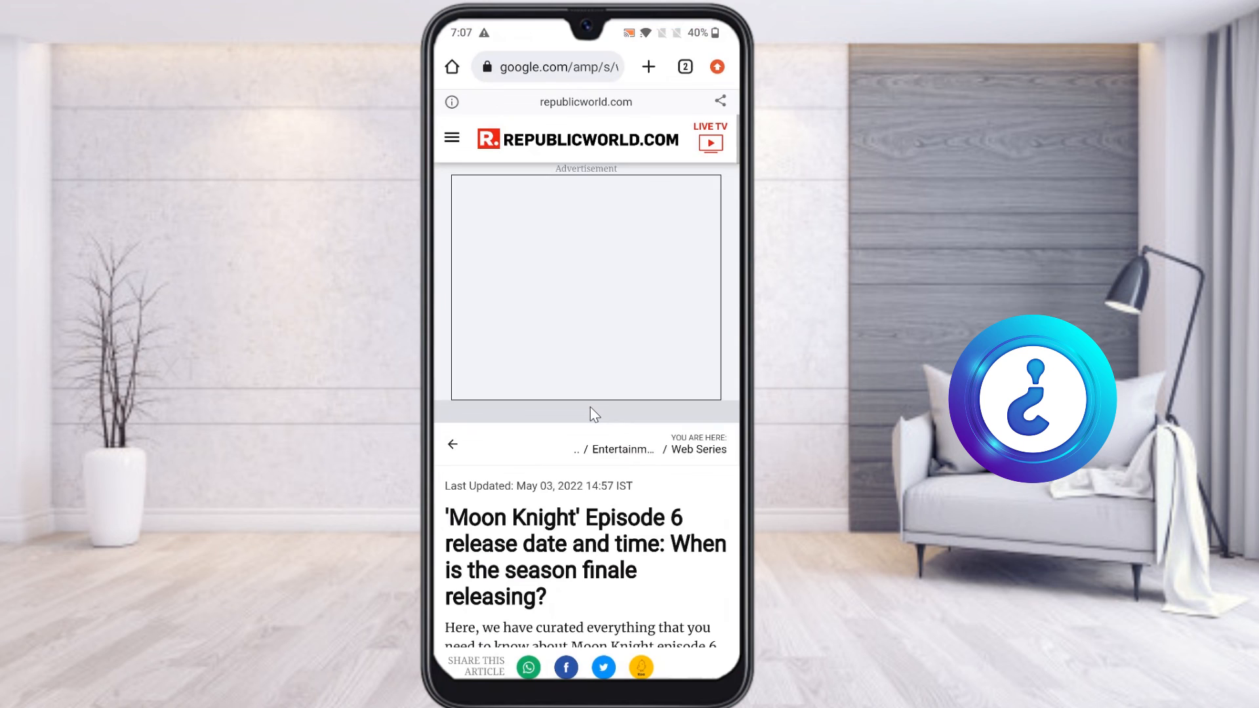